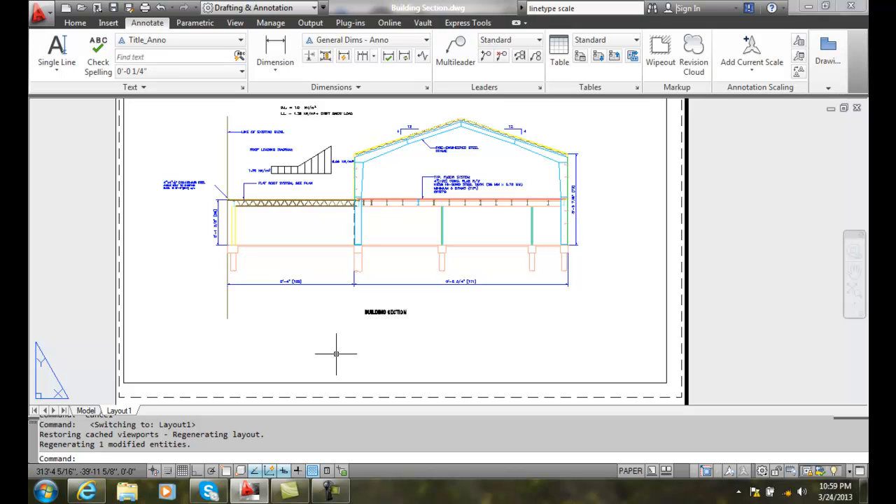
mouse_move(427, 283)
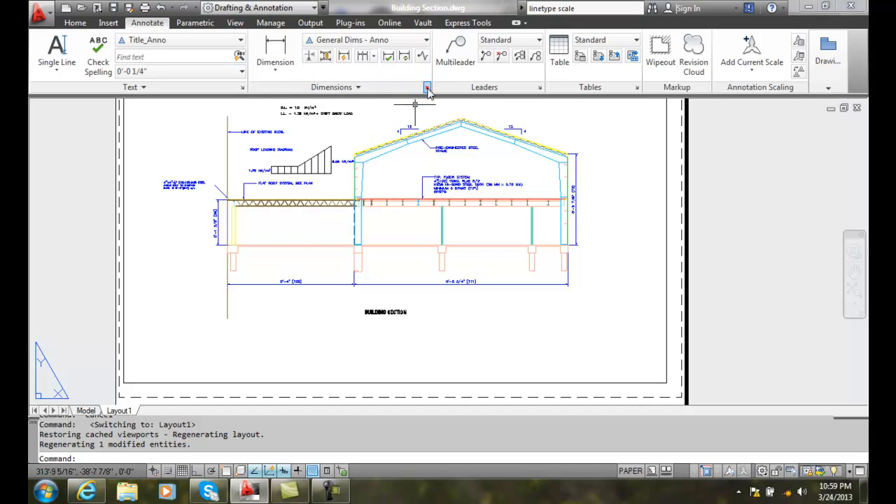
- Inspect General Dims - Anno's annotative fit, text and arrowhead settings, then accept them
click(427, 86)
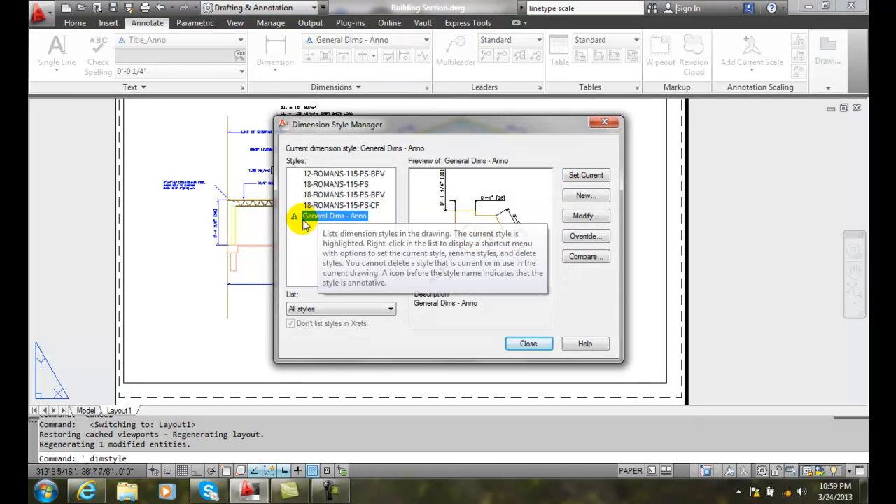
mouse_move(326, 219)
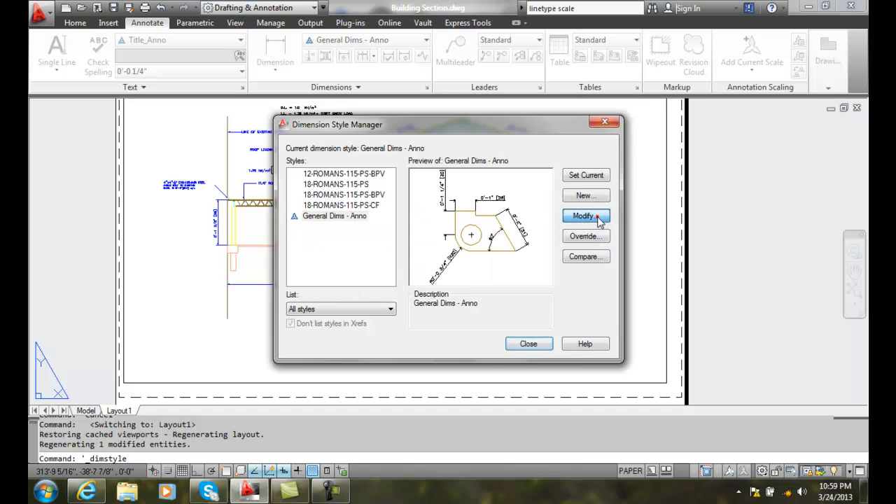
click(586, 216)
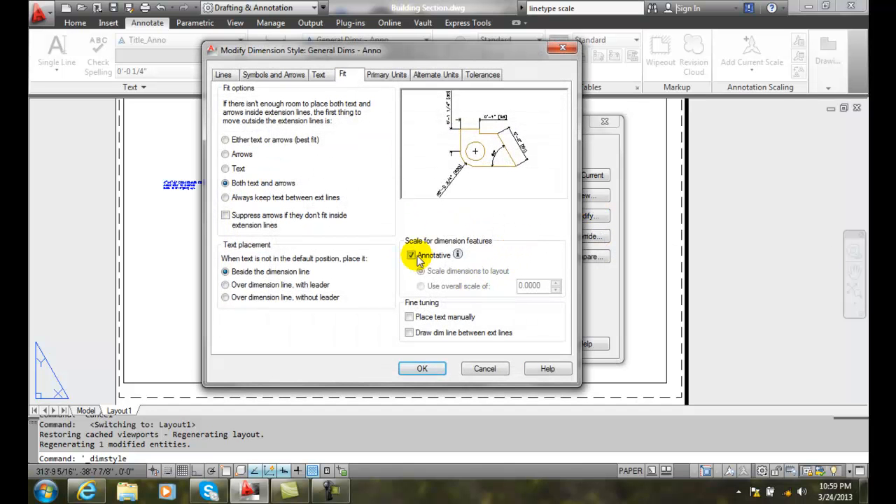
mouse_move(416, 219)
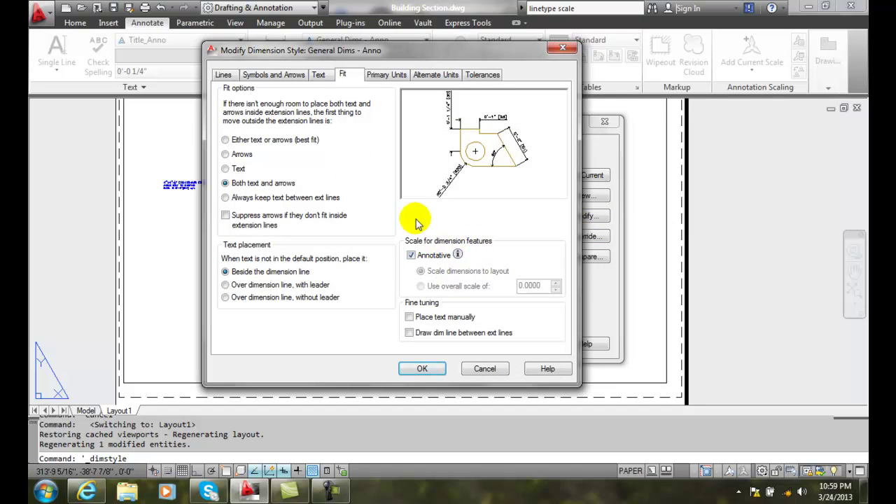
click(319, 75)
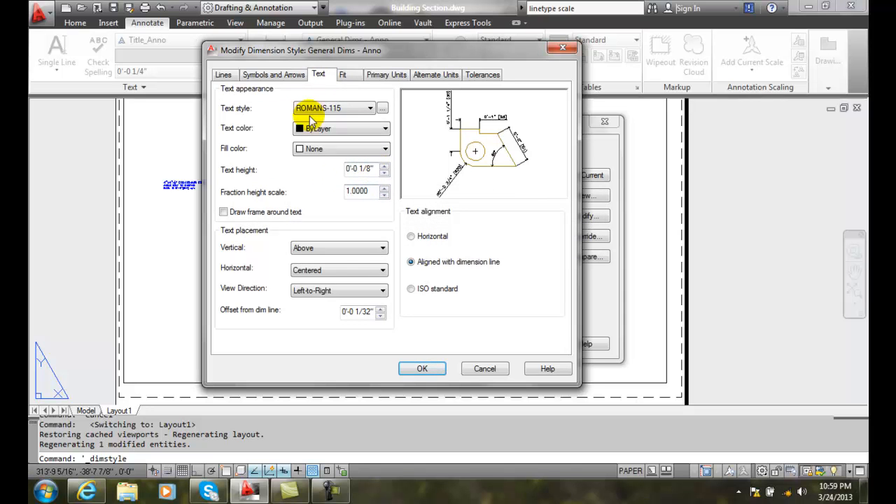
click(274, 75)
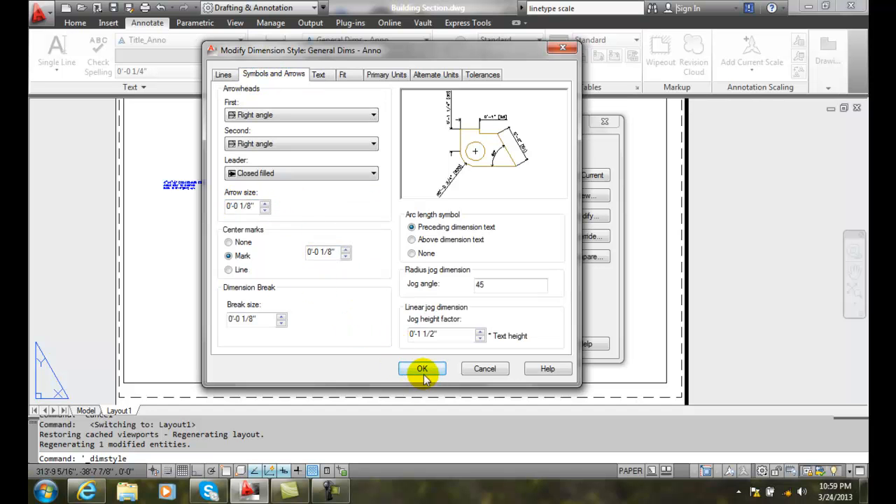
click(422, 368)
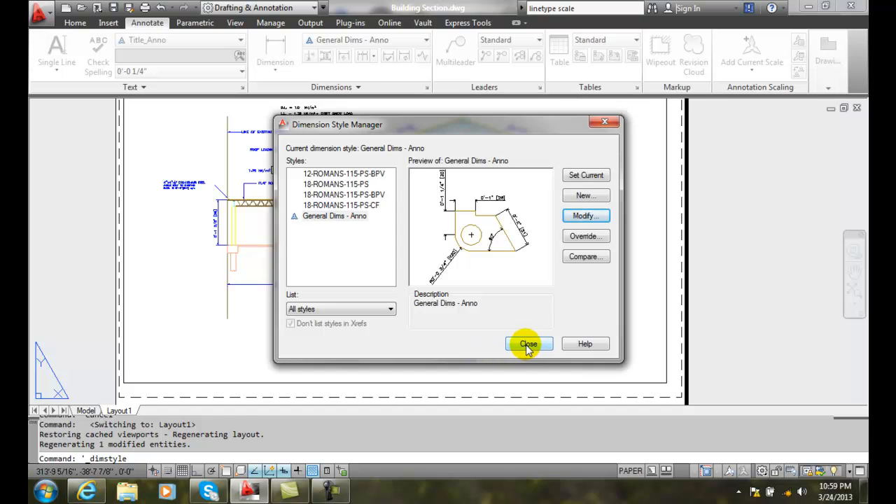
- Add a 29'-5 1/4" linear dimension from the left to middle column footing using endpoint snaps
click(528, 343)
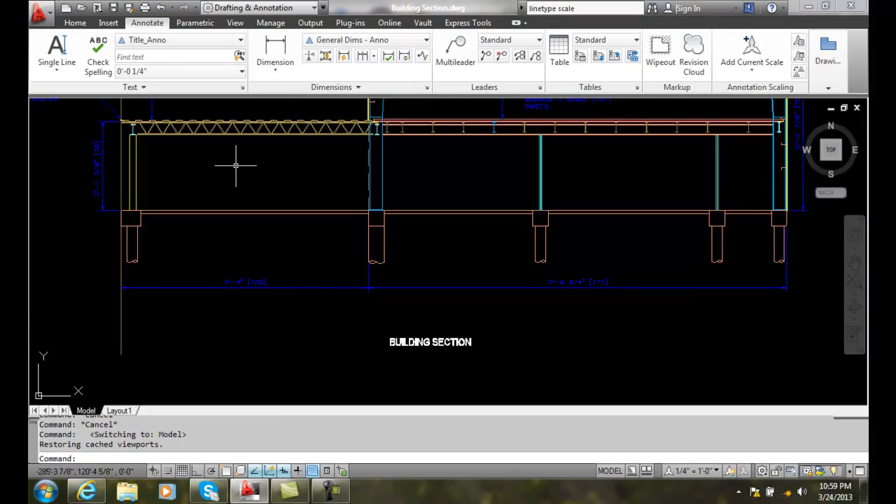
click(274, 52)
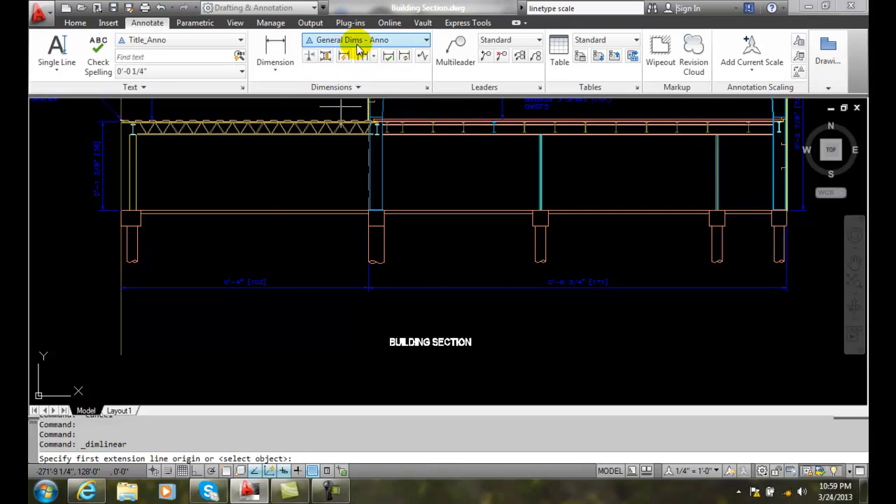
mouse_move(226, 253)
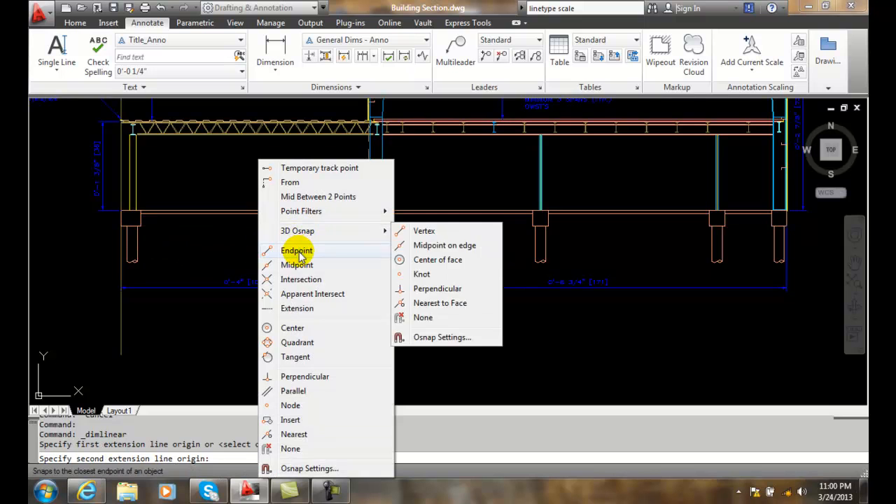
click(296, 250)
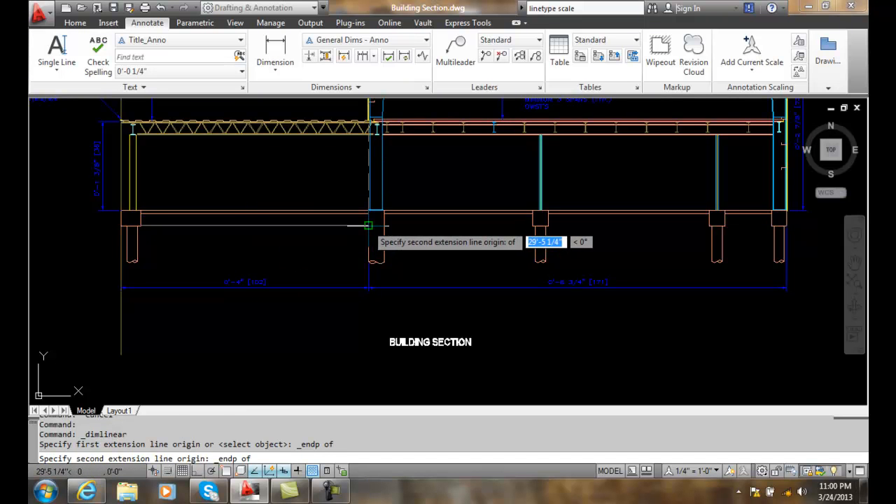
click(368, 226)
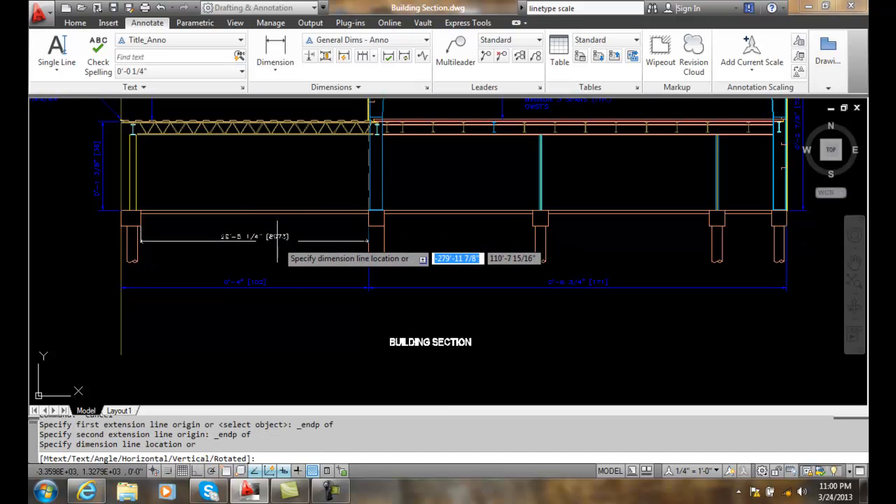
click(253, 250)
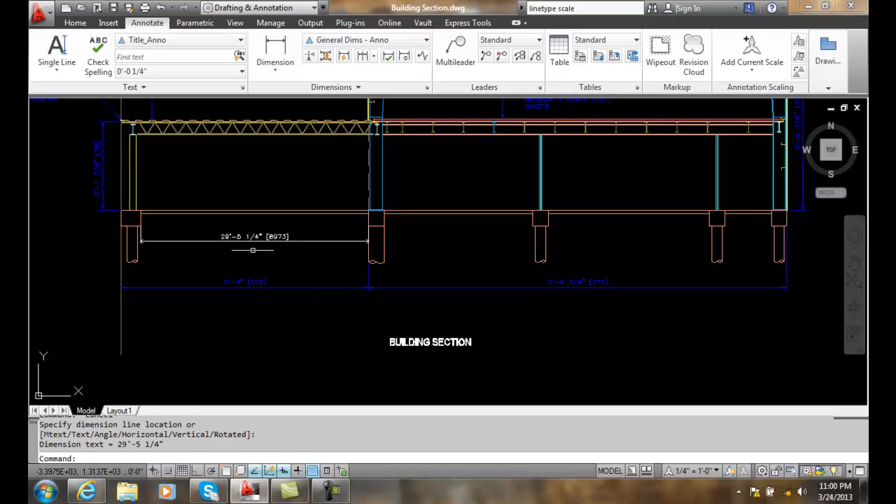
mouse_move(275, 281)
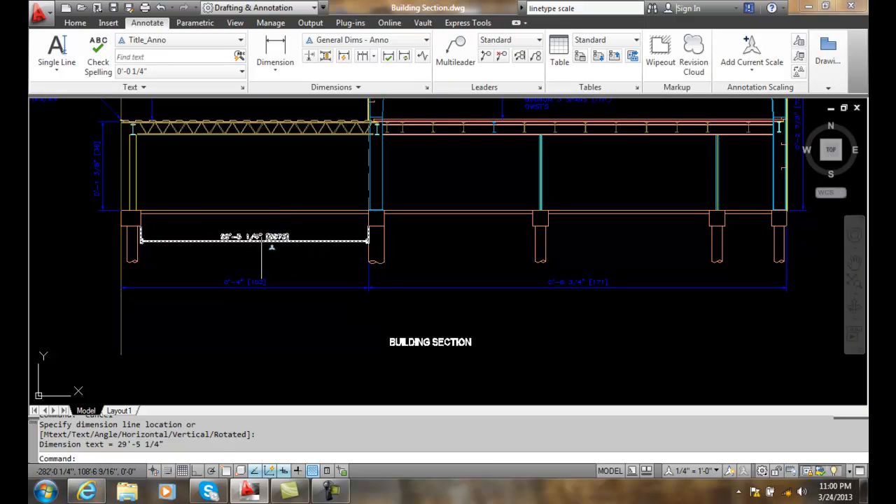
click(226, 314)
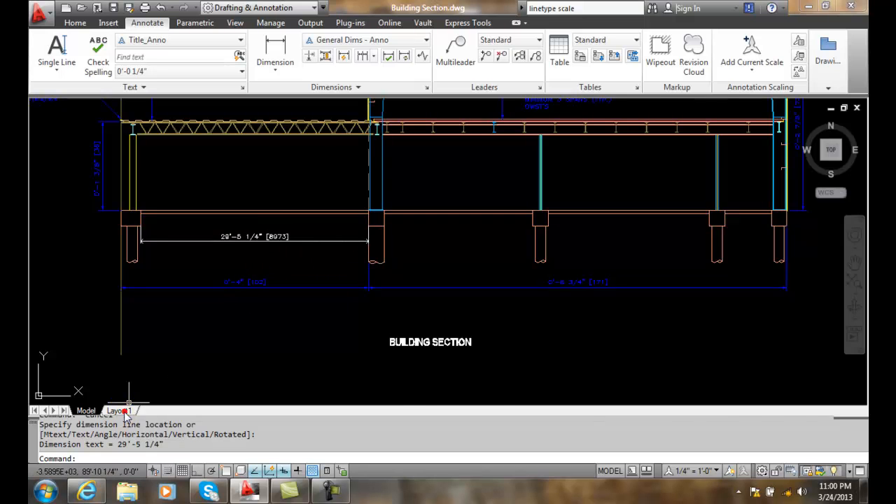
- Show Layout1 and zoom in on the new 29'-5 1/4" dimension
click(118, 411)
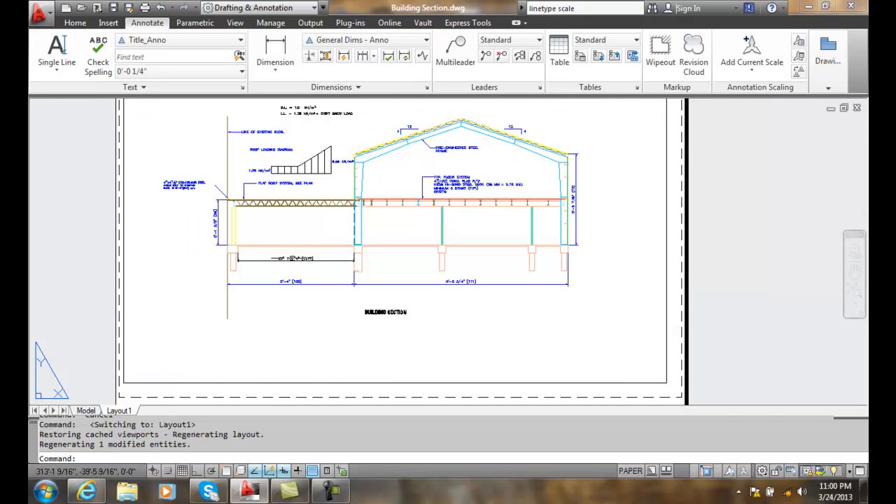
mouse_move(296, 259)
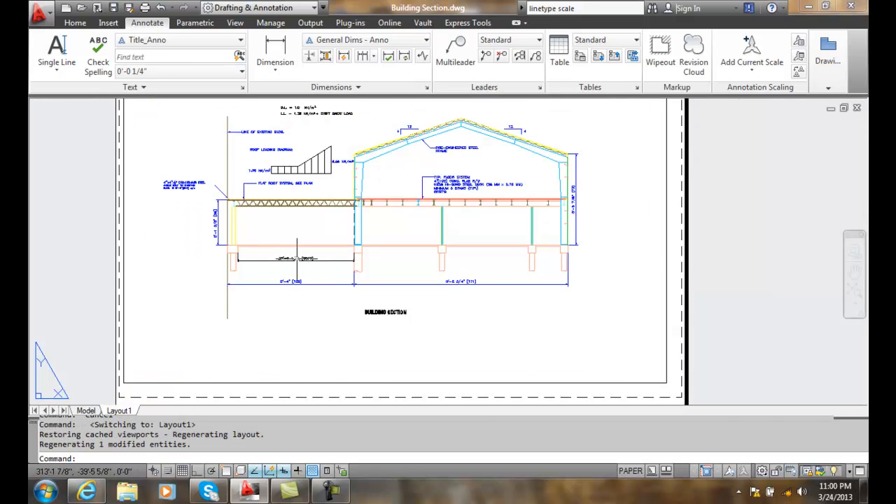
scroll(up, 3)
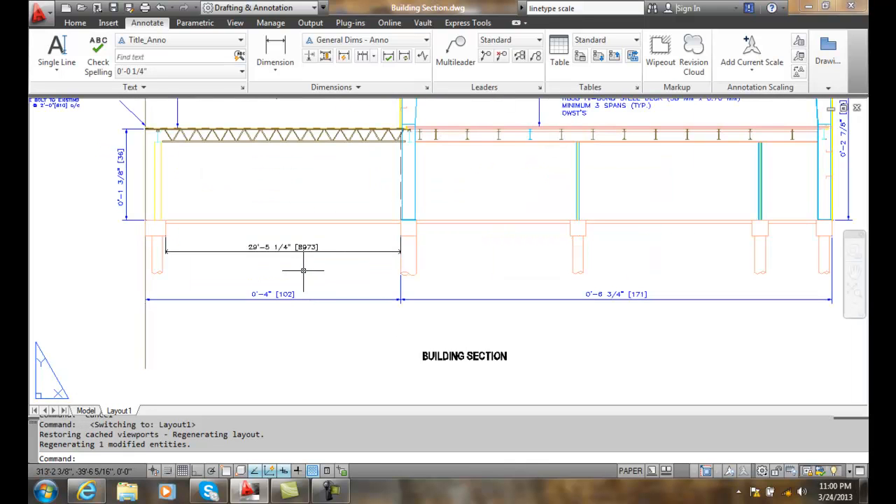
mouse_move(278, 259)
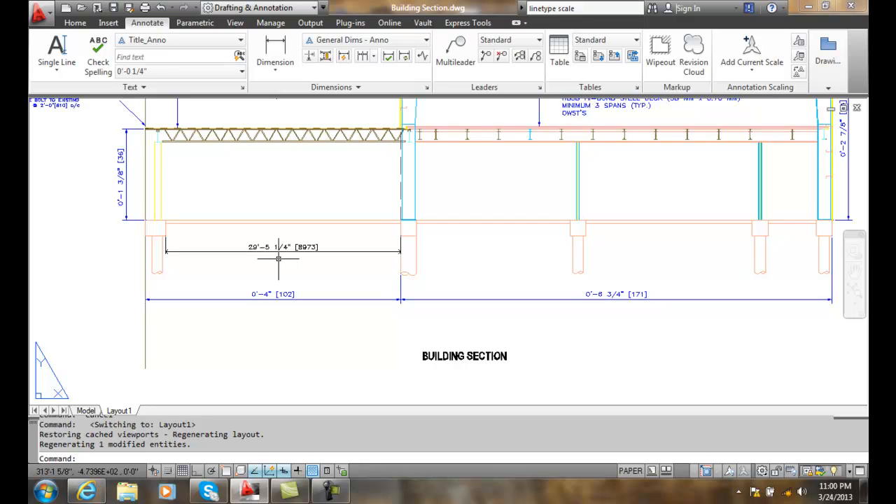
mouse_move(277, 248)
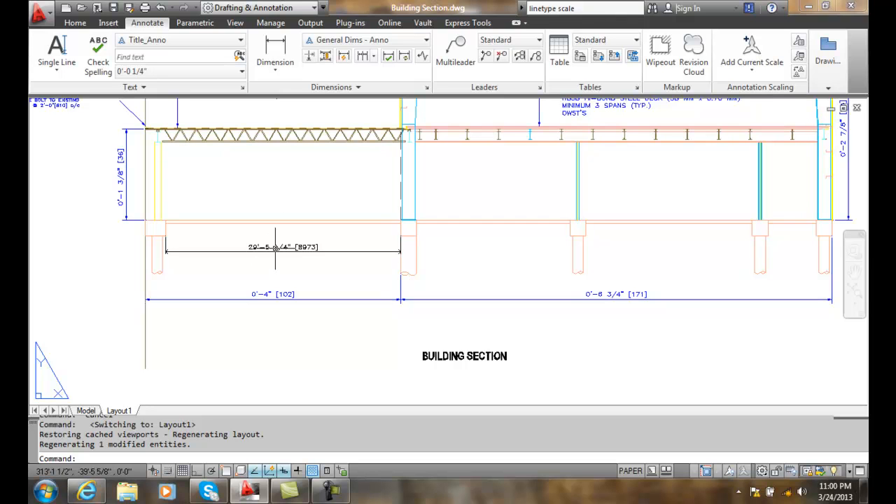
mouse_move(286, 234)
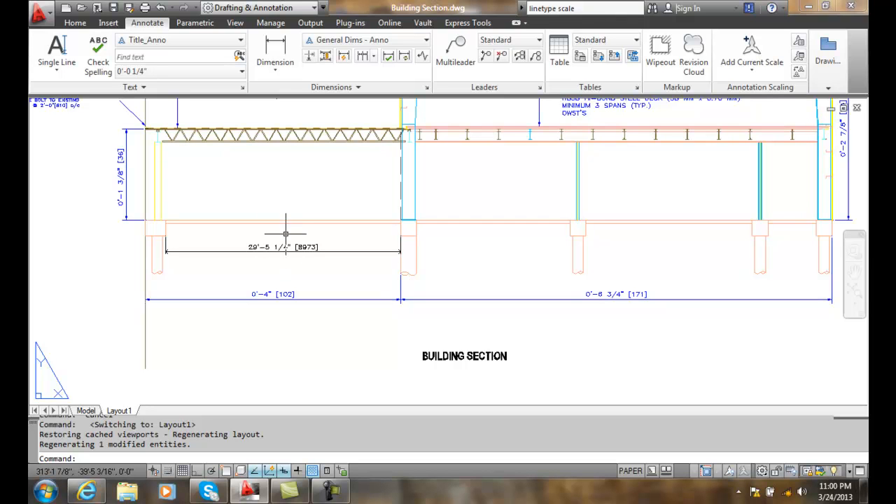
mouse_move(280, 247)
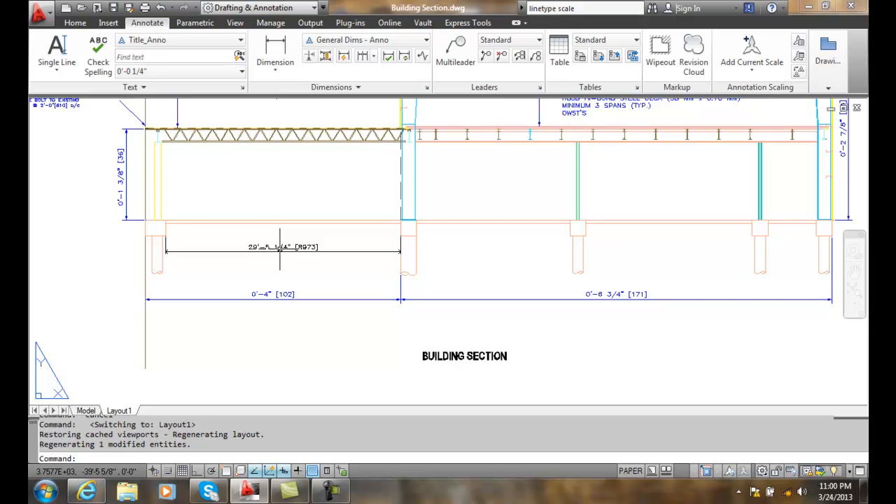
mouse_move(278, 263)
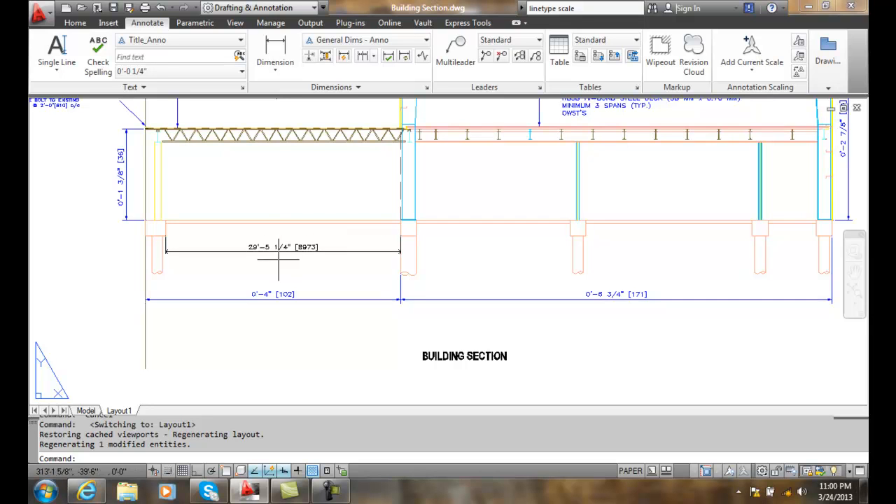
mouse_move(275, 256)
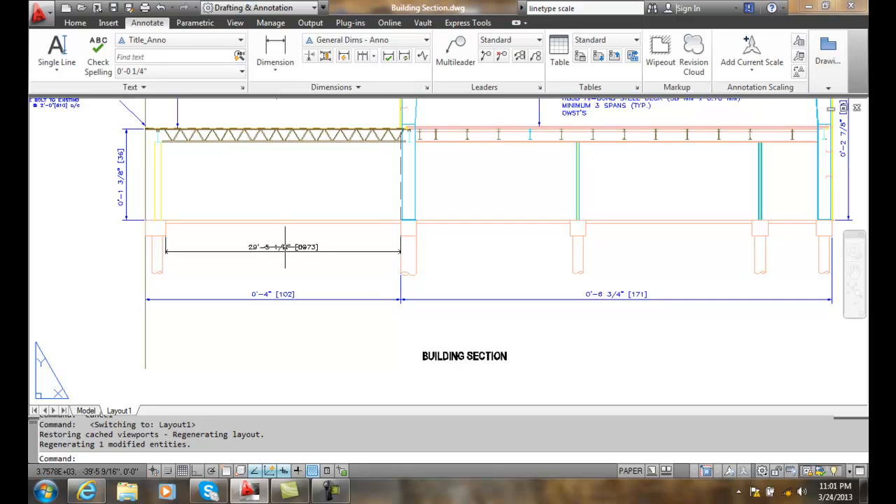
mouse_move(284, 248)
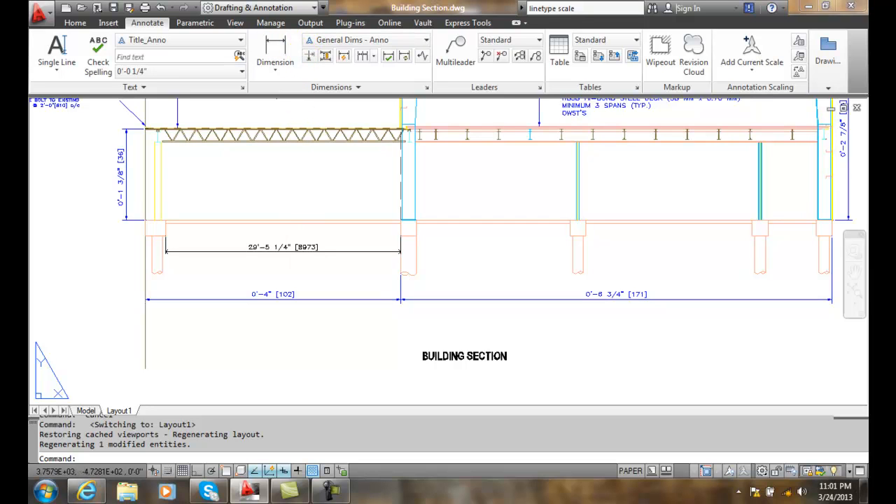
mouse_move(301, 266)
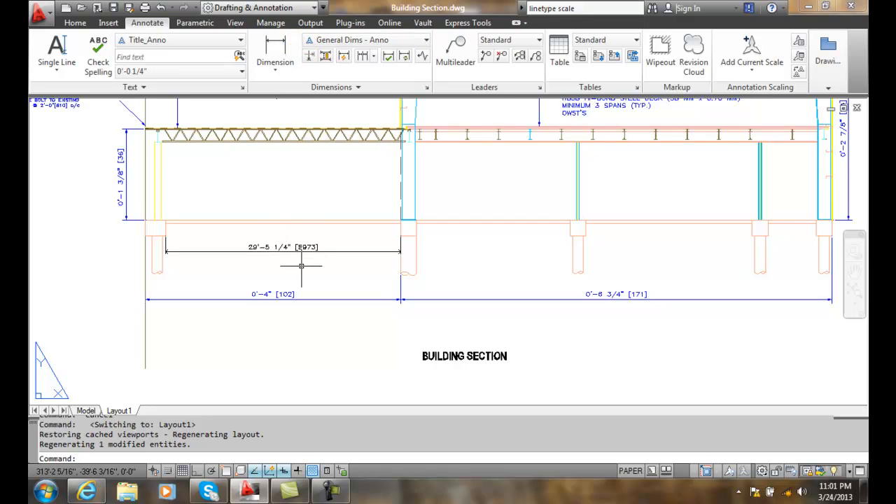
mouse_move(388, 387)
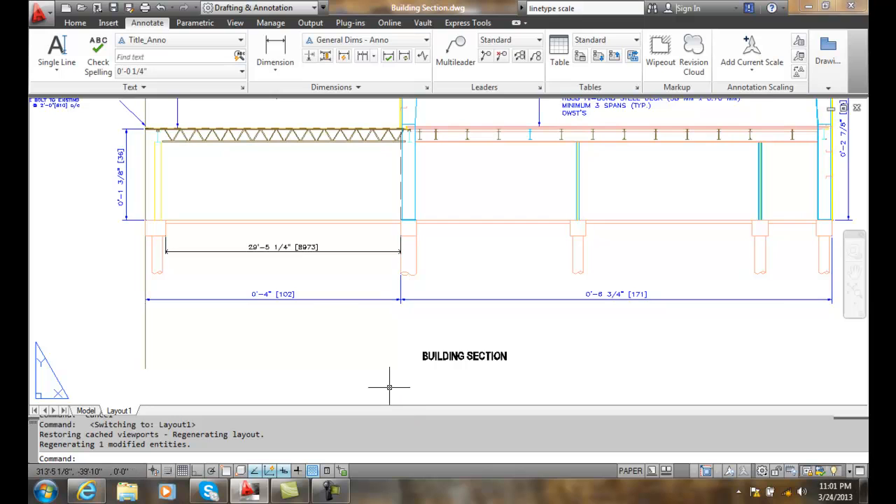